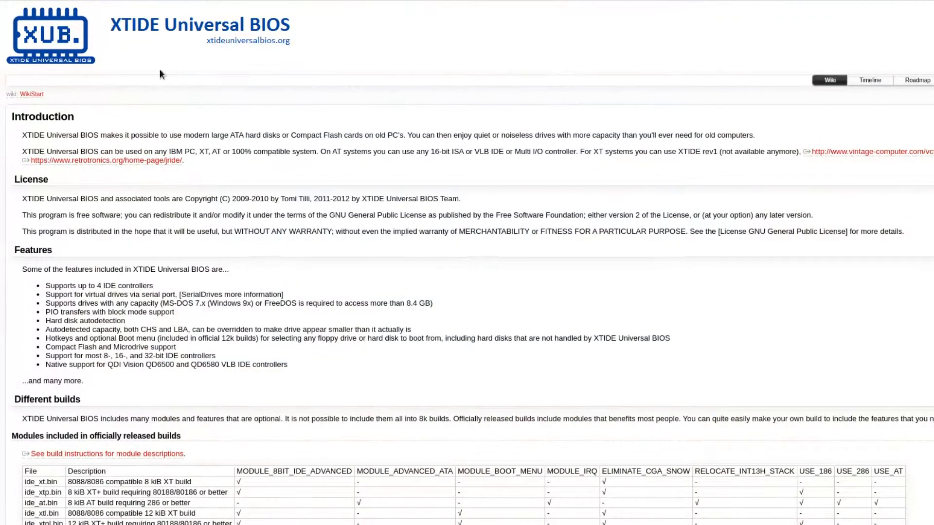
mouse_move(264, 71)
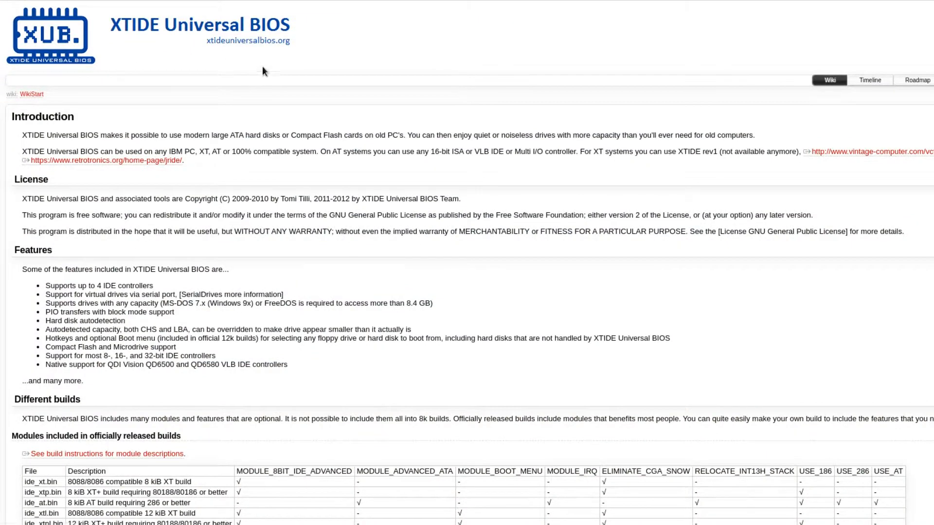
mouse_move(266, 42)
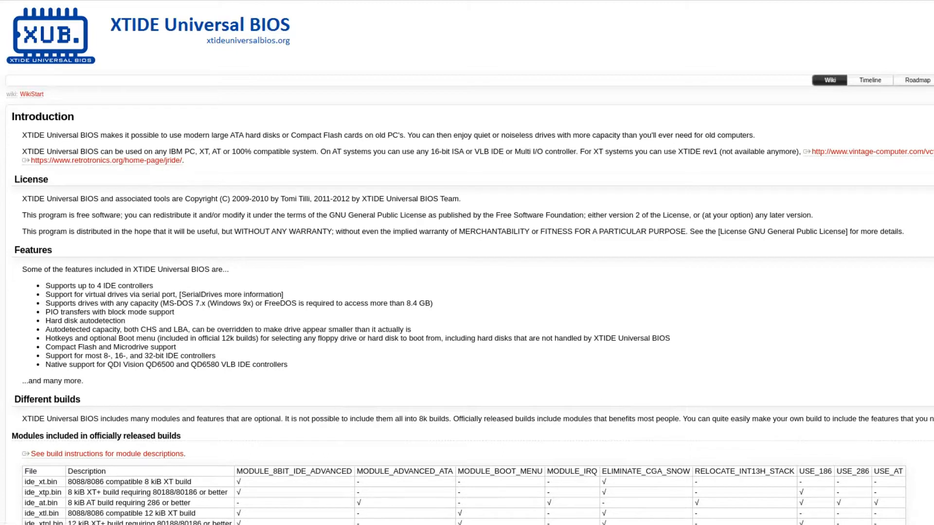
mouse_move(482, 173)
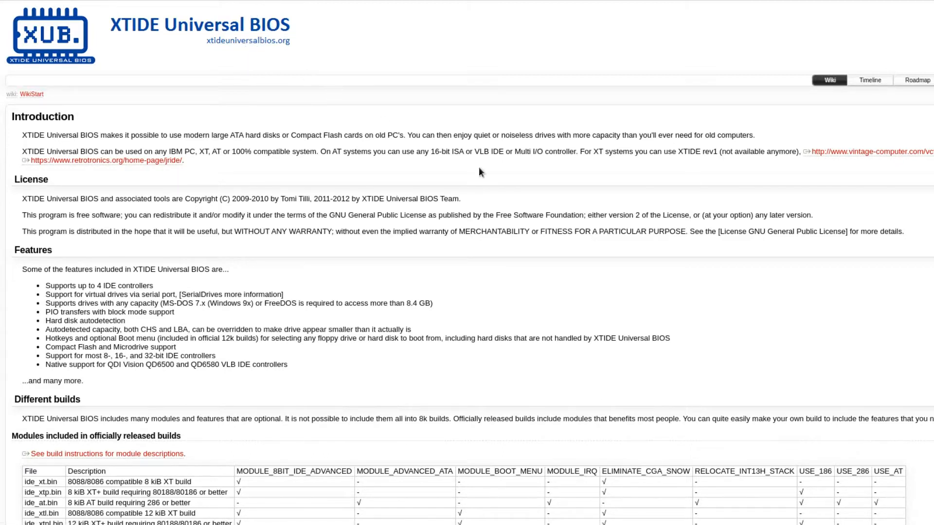
mouse_move(581, 181)
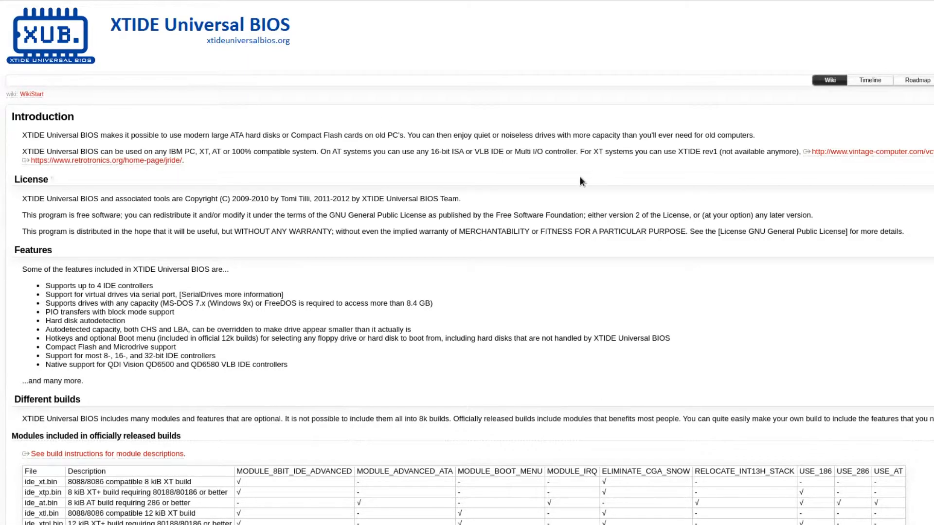
Open the xtideuniversalbios BuildInstructions wiki page for the module descriptions
scroll("down", 3)
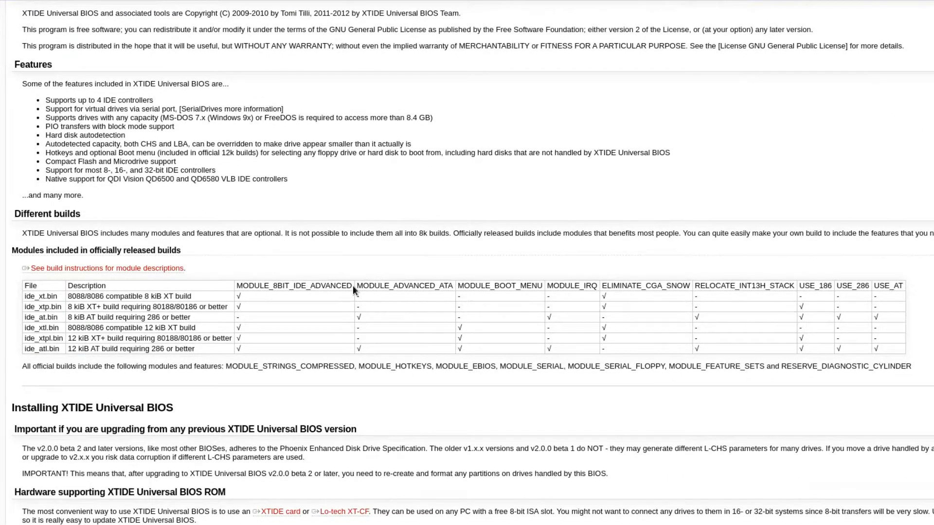
scroll("down", 3)
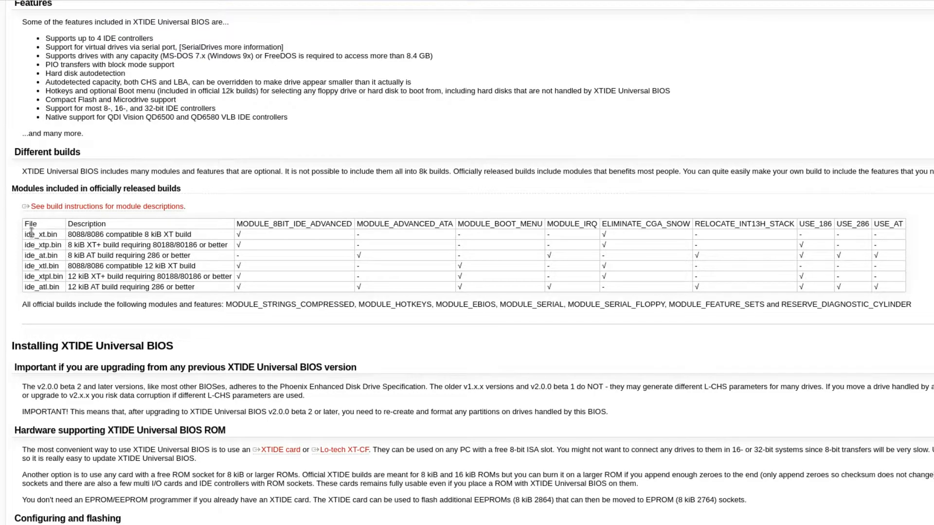
mouse_move(65, 280)
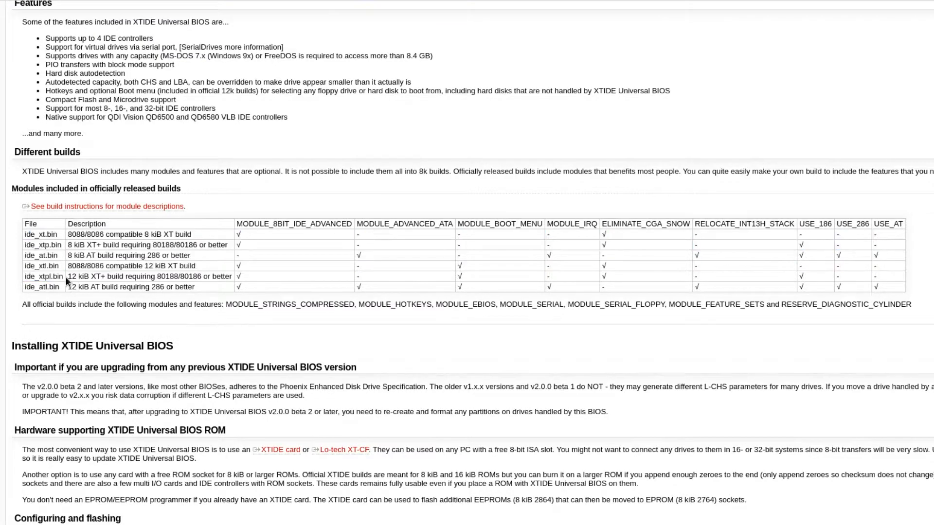
scroll("up", 3)
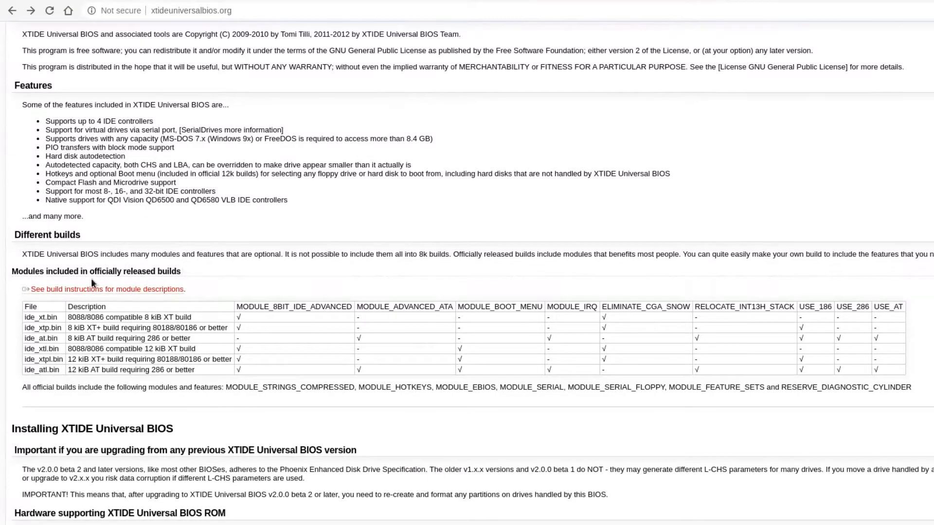
mouse_move(67, 291)
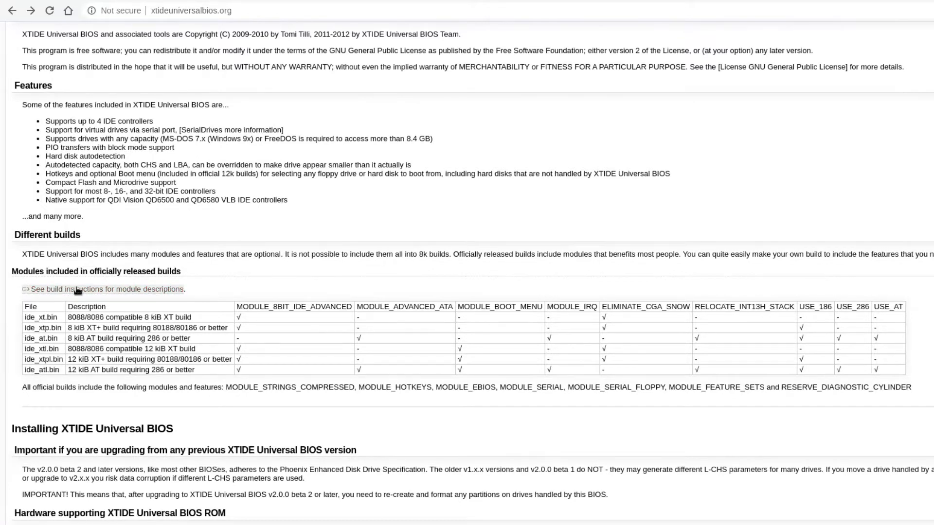
left_click(108, 289)
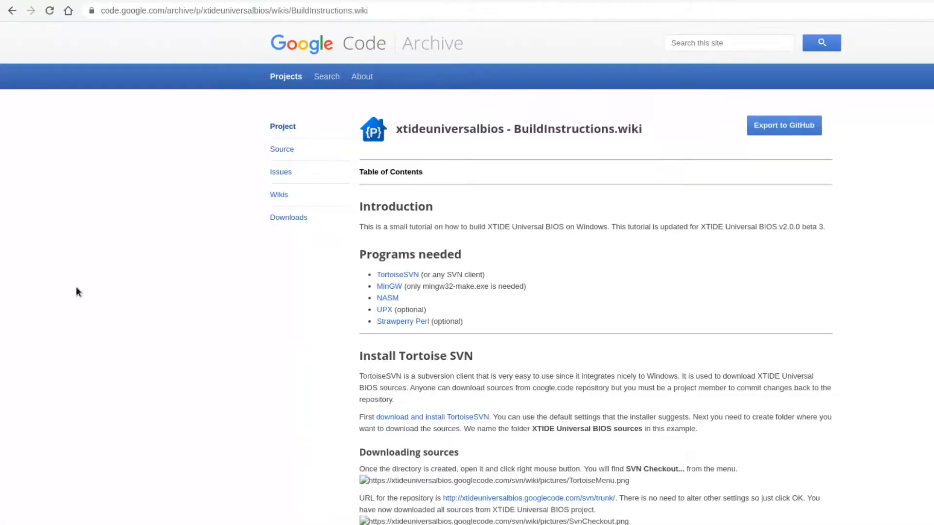
mouse_move(411, 118)
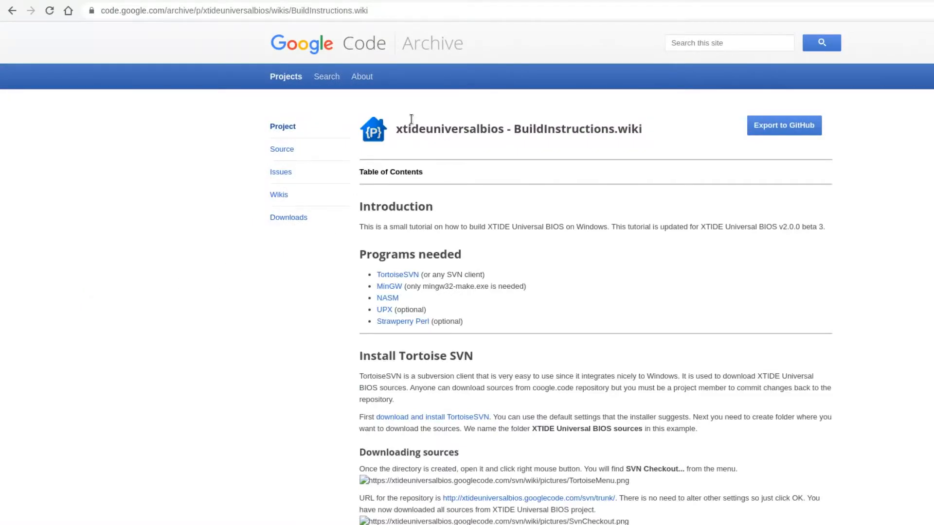
Read through the build instructions, then go to the project's Downloads list
scroll("down", 3)
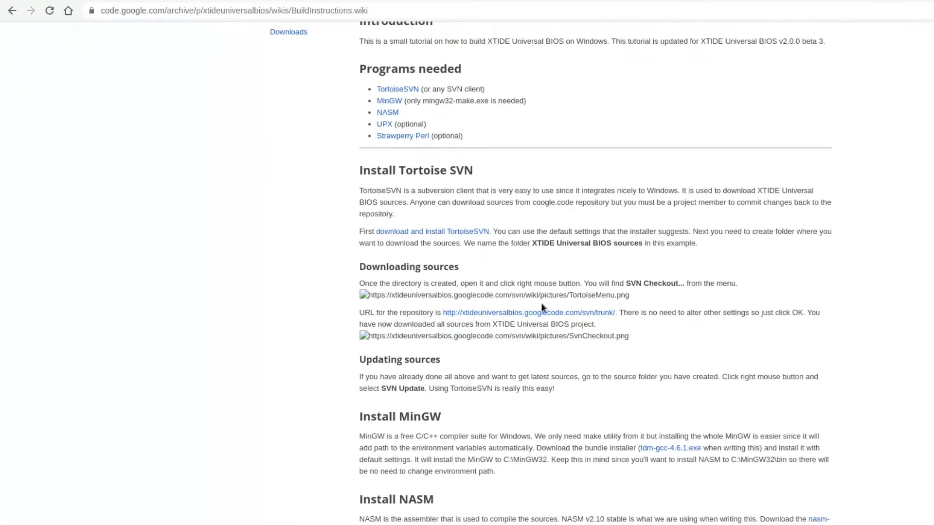
scroll("down", 3)
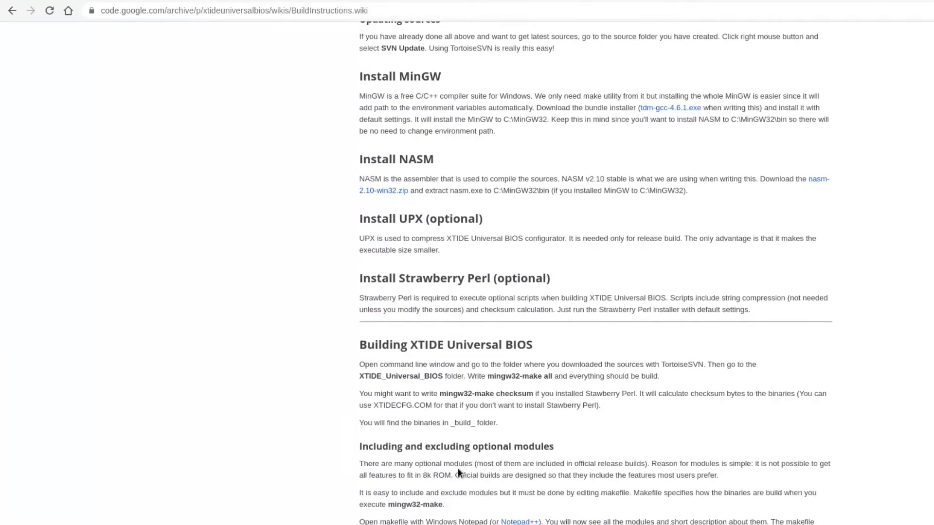
scroll("up", 3)
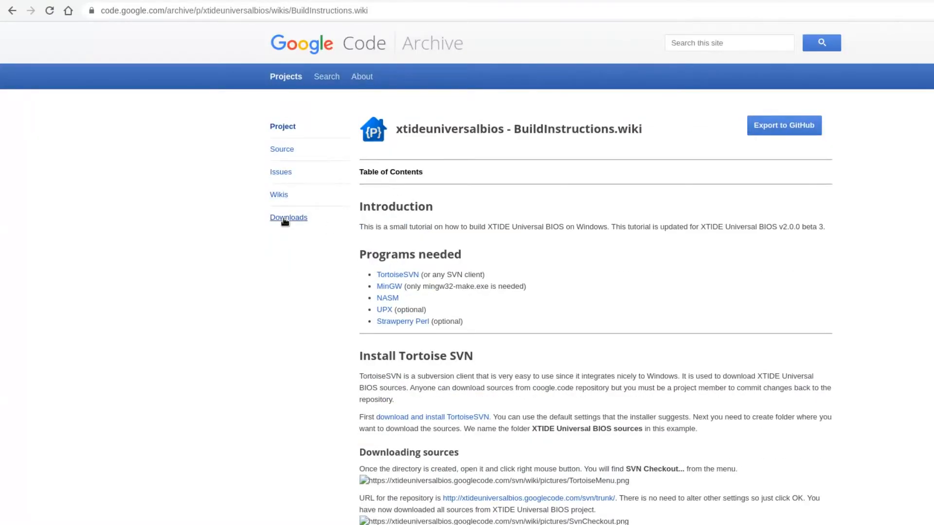
left_click(289, 217)
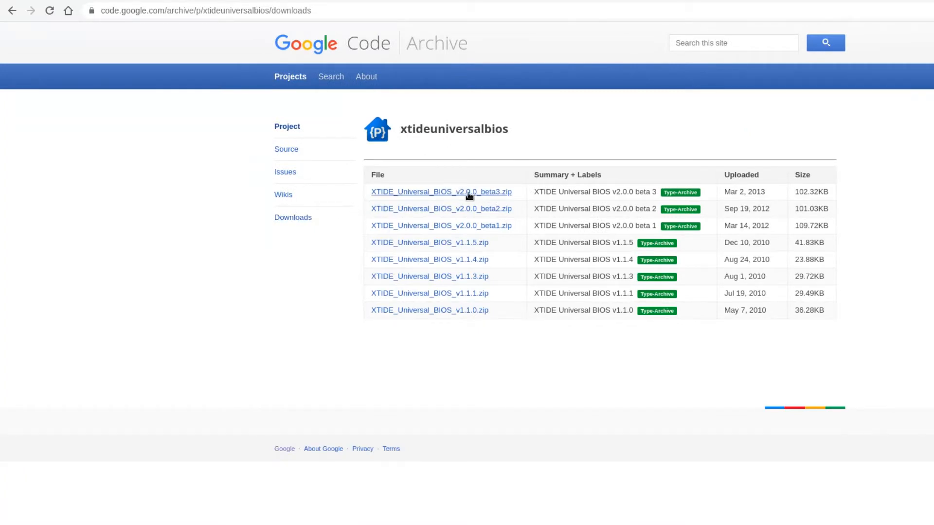
mouse_move(447, 197)
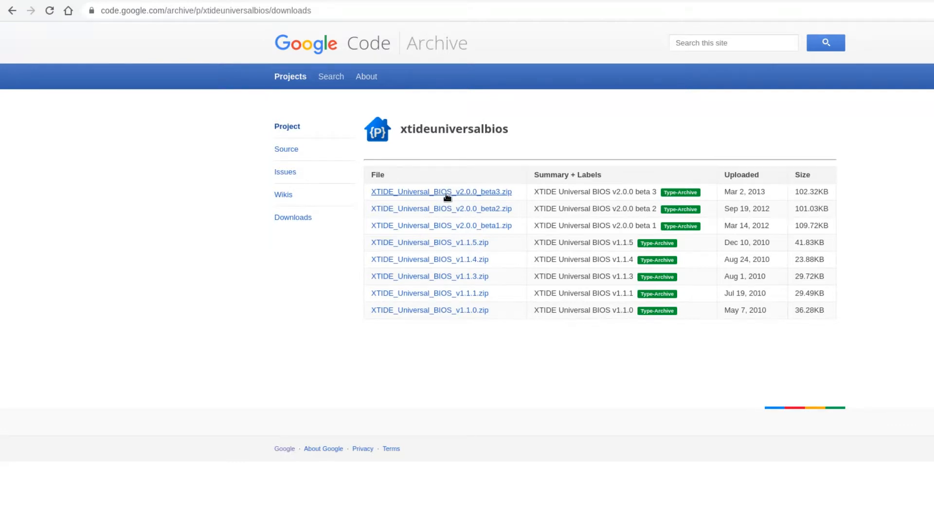
Download XTIDE_Universal_BIOS_v2.0.0_beta3.zip from the downloads list
left_click(440, 191)
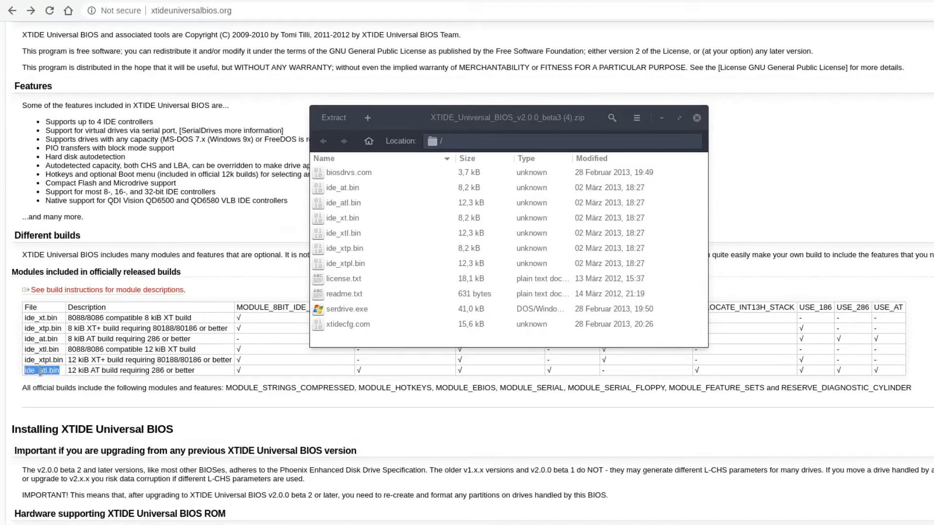
Select ide_atl.bin in Archive Manager and move the window aside
left_click(344, 203)
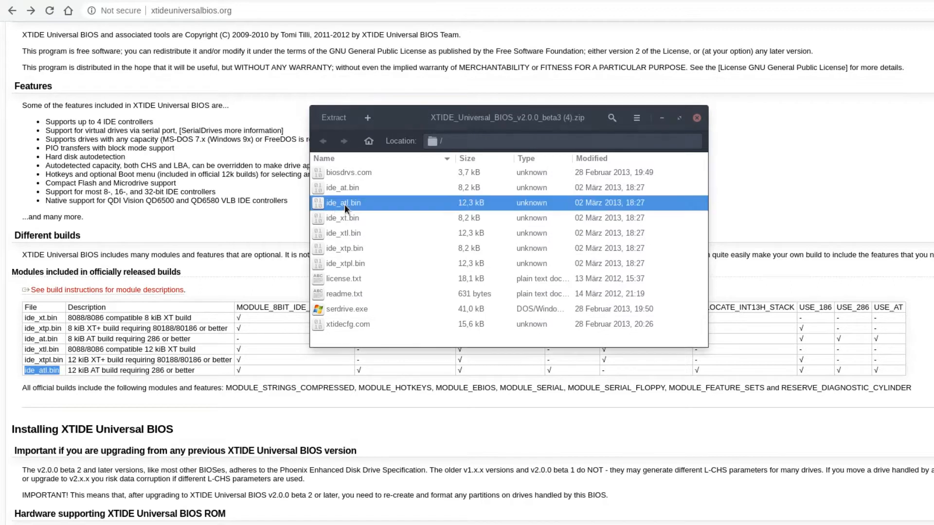
mouse_move(340, 209)
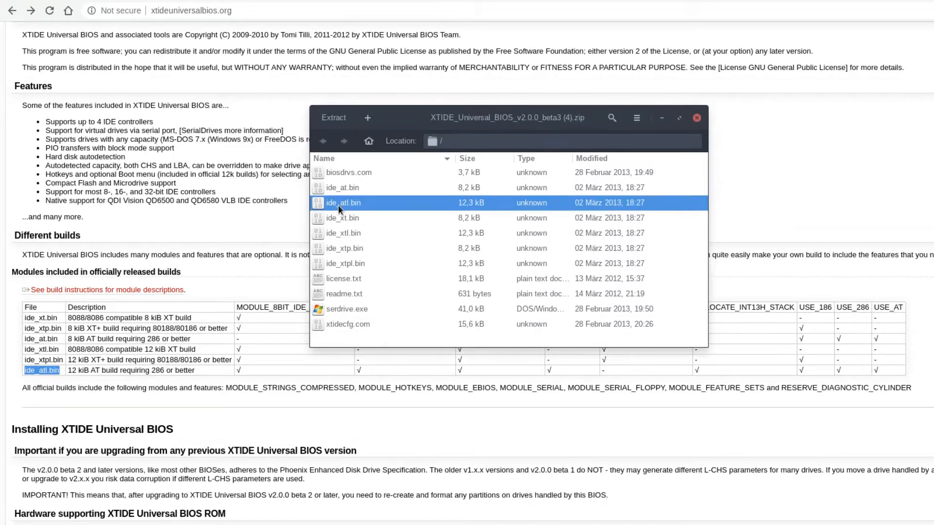
mouse_move(363, 209)
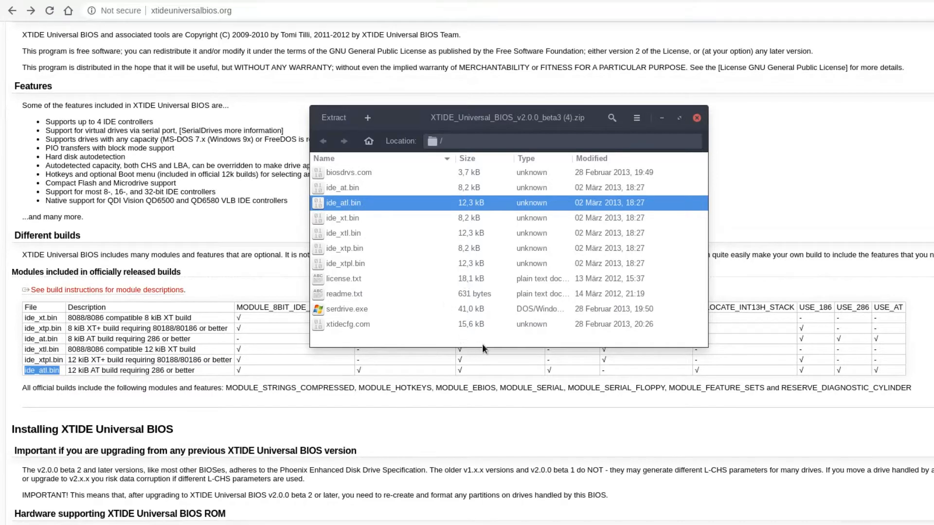
mouse_move(348, 188)
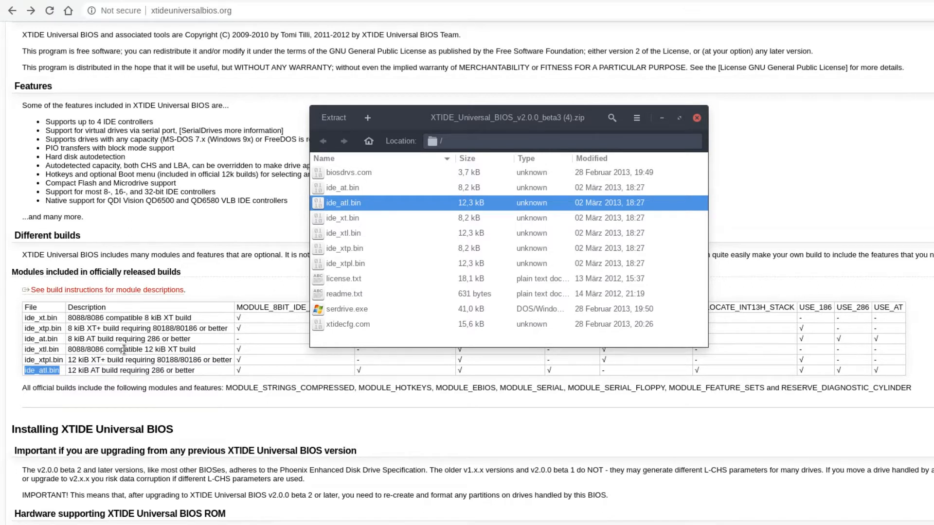
mouse_move(503, 159)
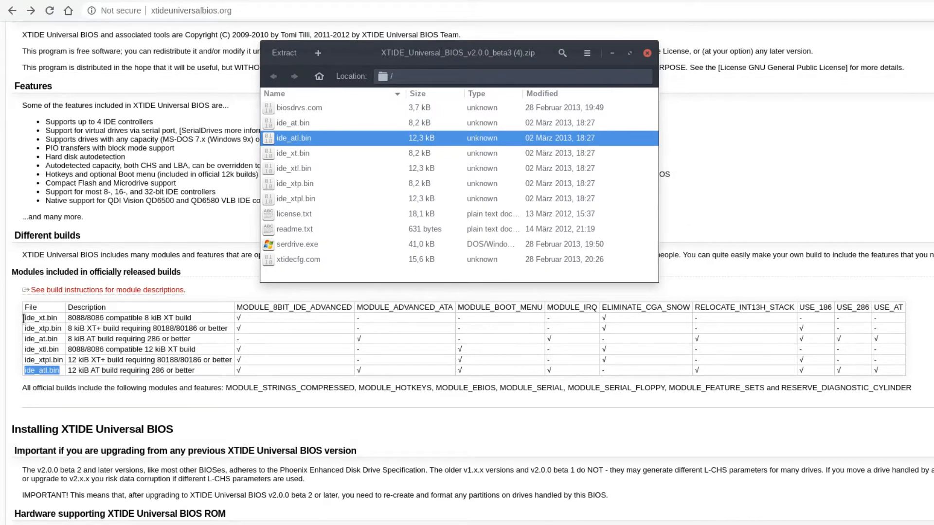
left_click(647, 53)
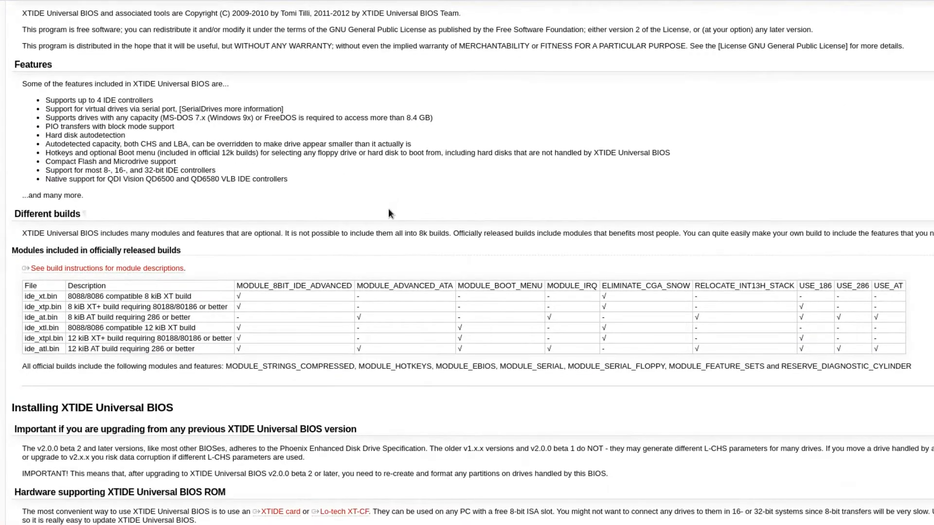
scroll("down", 3)
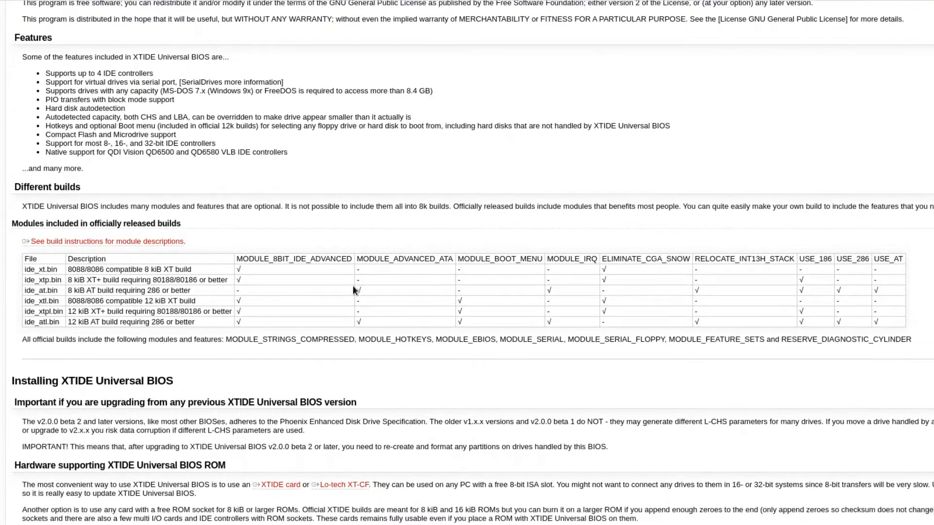
scroll("down", 3)
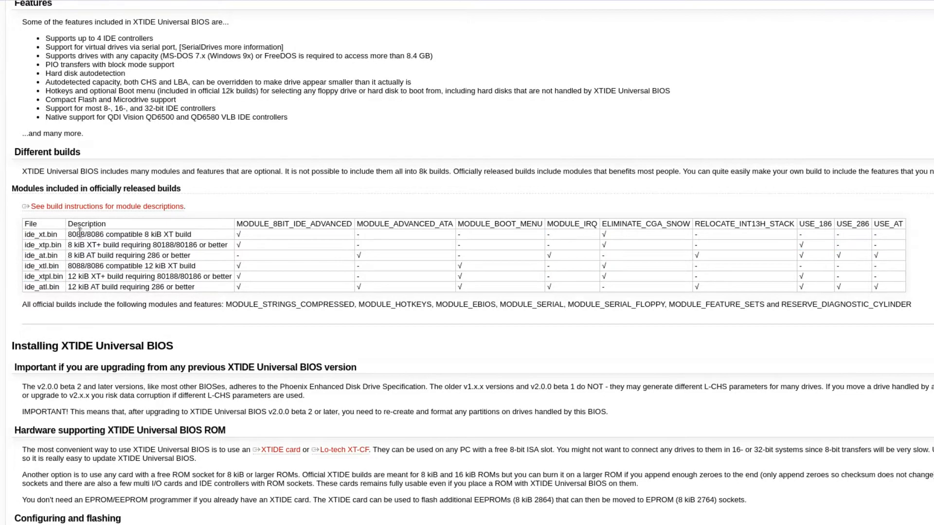
scroll("up", 3)
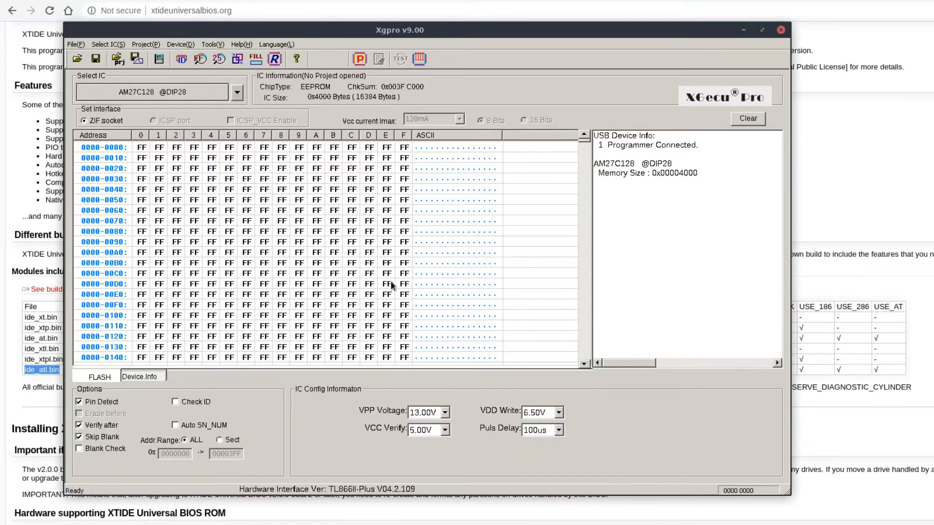
mouse_move(138, 98)
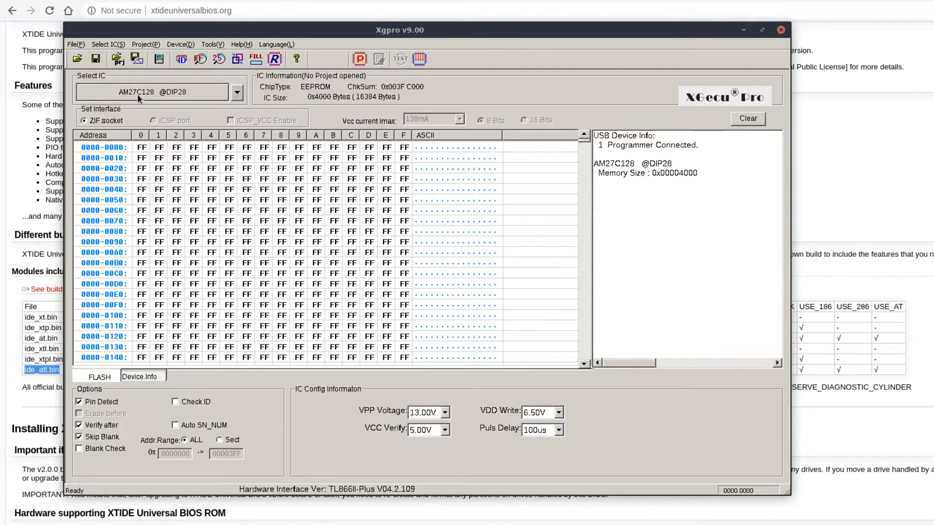
mouse_move(76, 59)
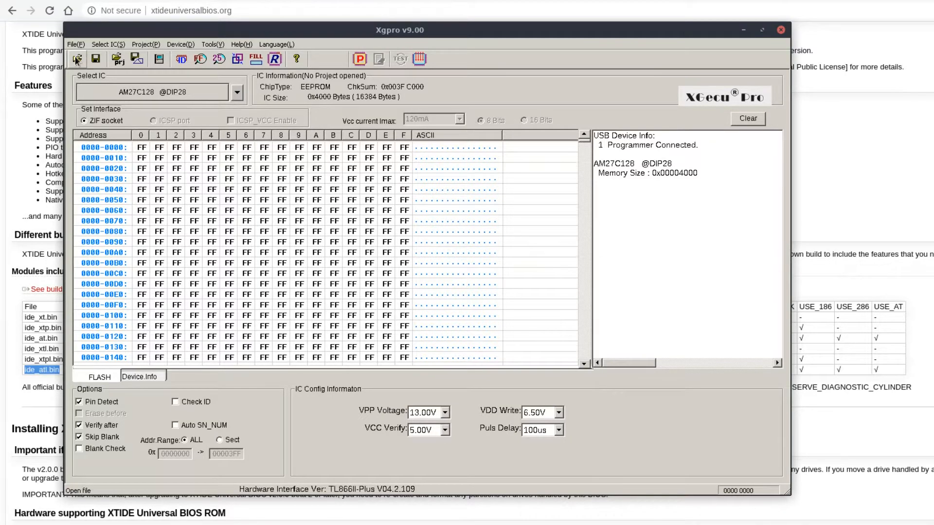
Open Xgpro's file-open dialog and choose ide_atl.bin from the desktop files
left_click(76, 58)
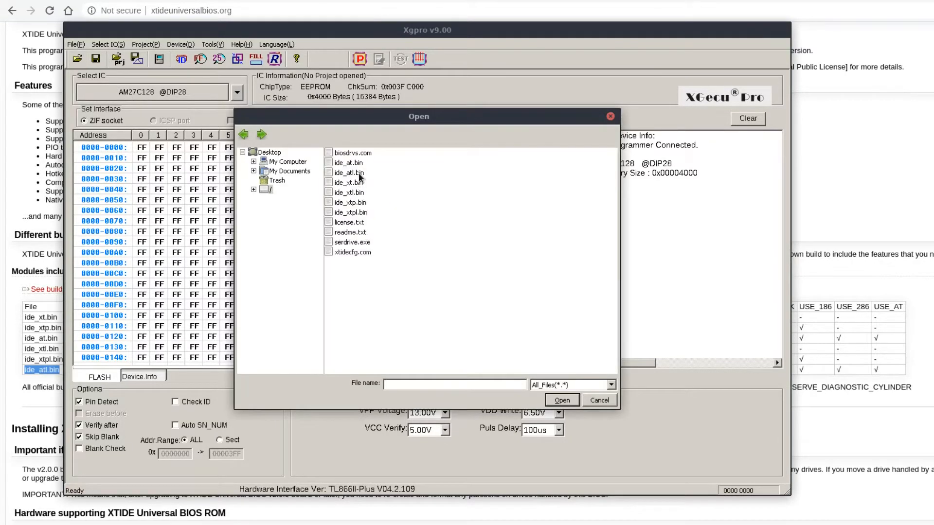
left_click(350, 172)
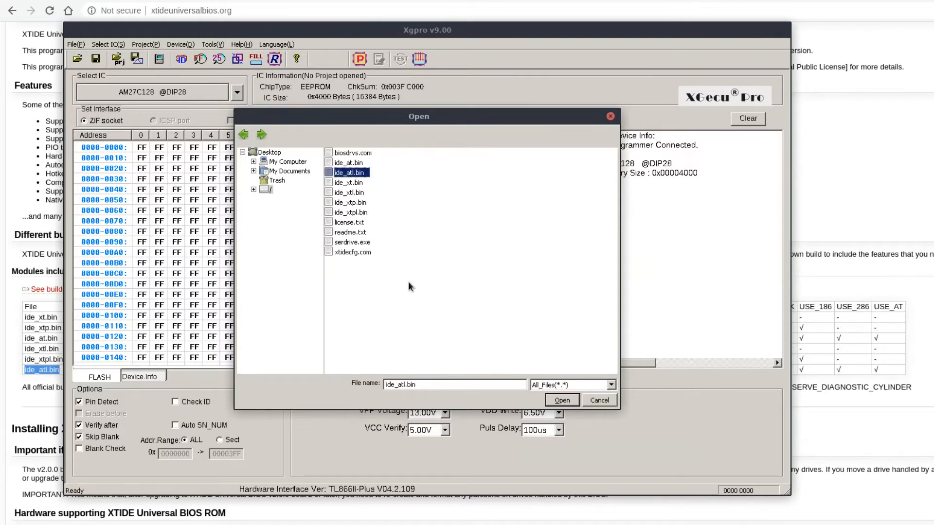
Load ide_atl.bin with 'Clear buffer with 0x00' and scroll the buffer to check it
left_click(561, 400)
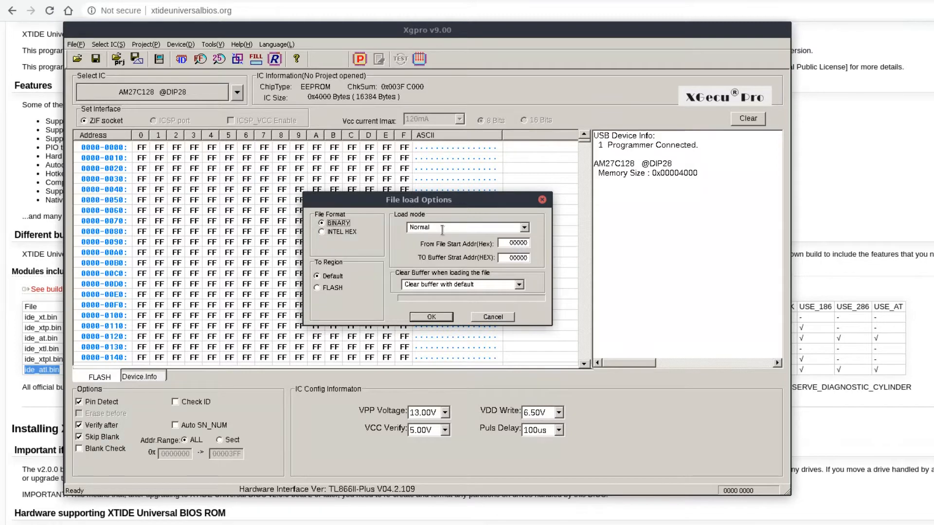
left_click(518, 285)
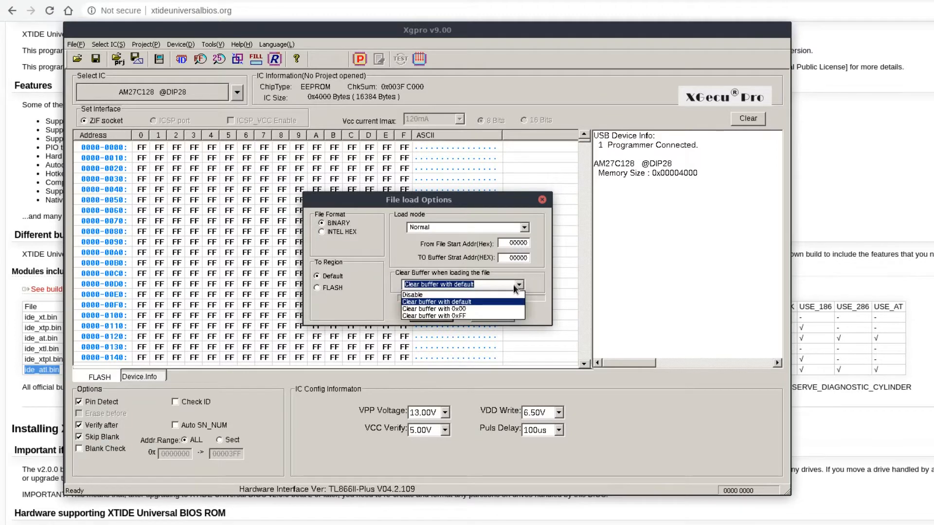
mouse_move(444, 310)
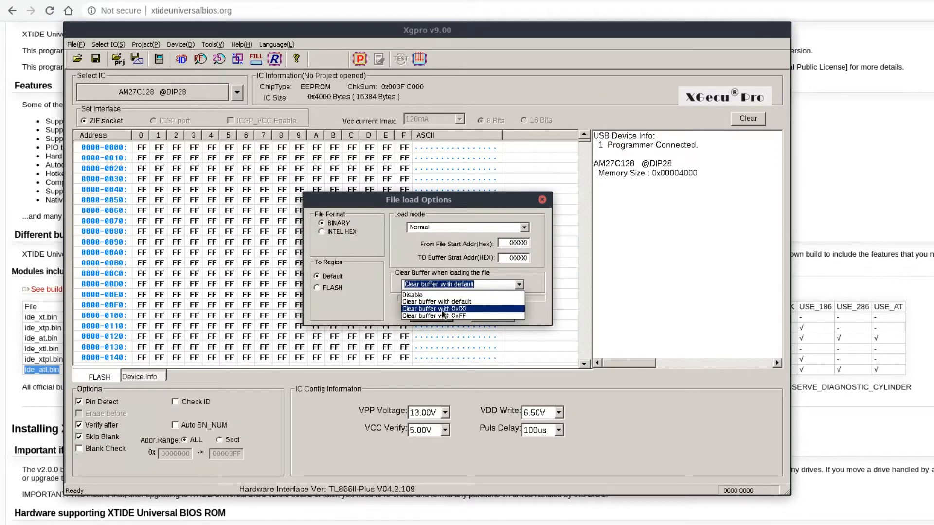
left_click(436, 308)
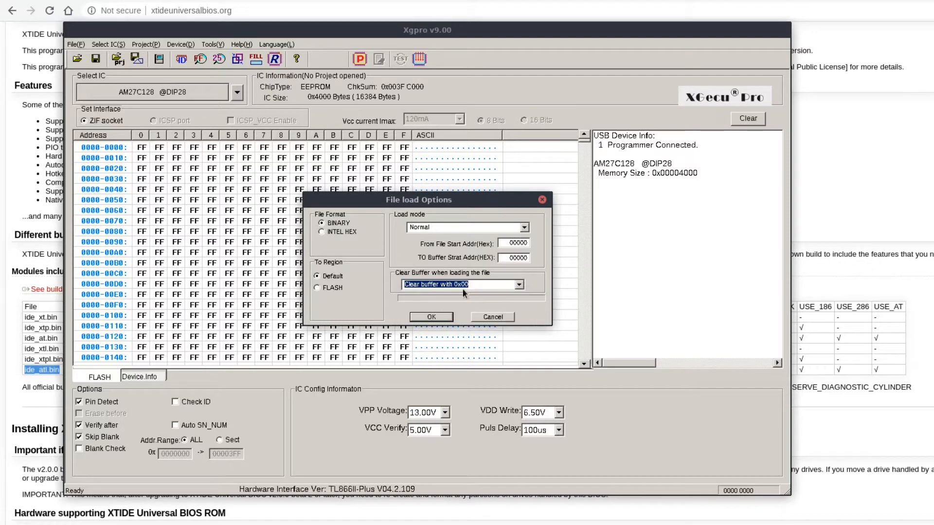
mouse_move(470, 240)
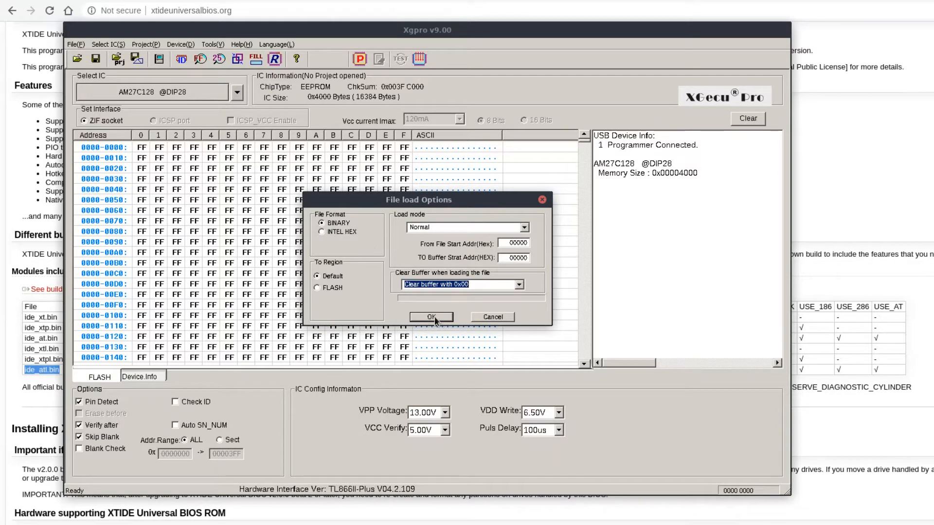
left_click(431, 317)
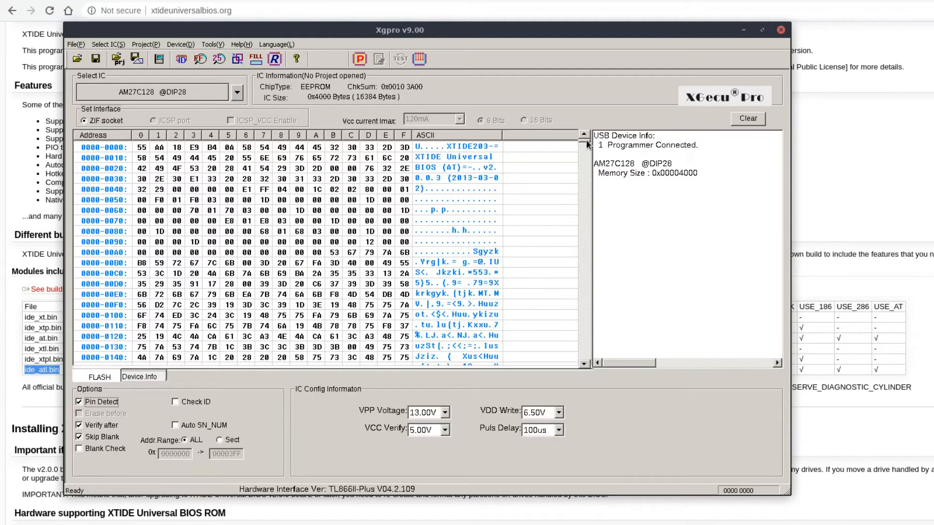
scroll("down", 3)
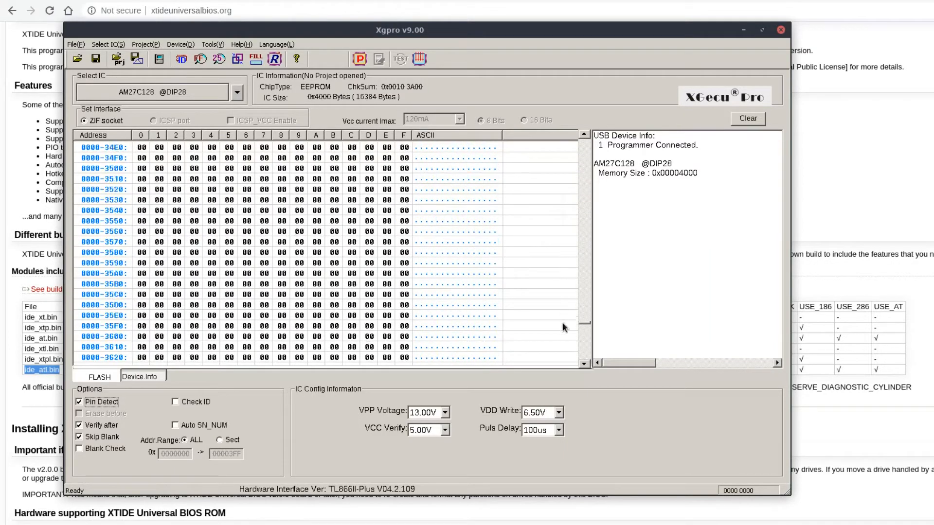
scroll("down", 3)
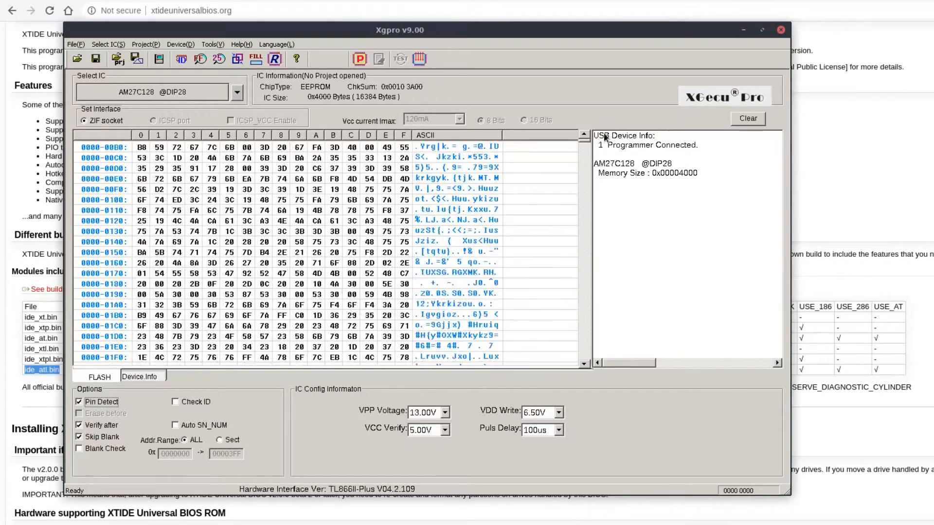
scroll("up", 3)
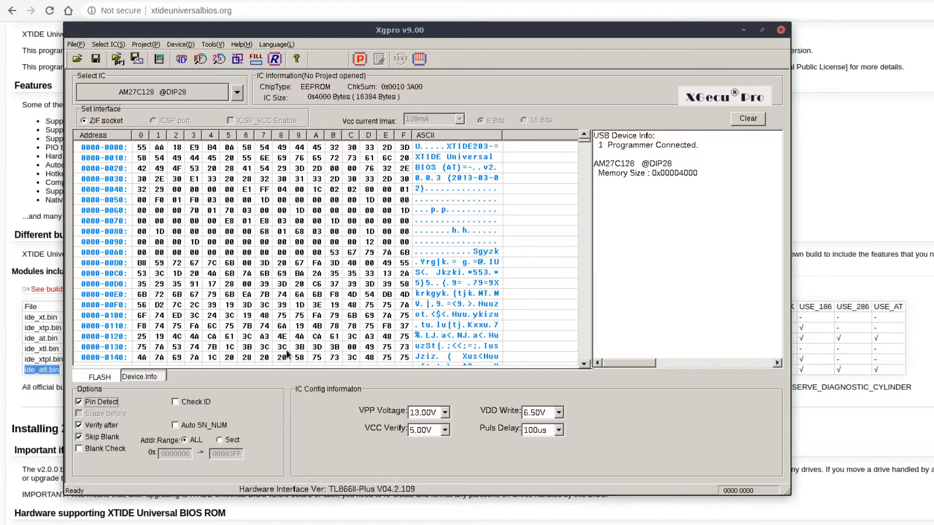
left_click(359, 58)
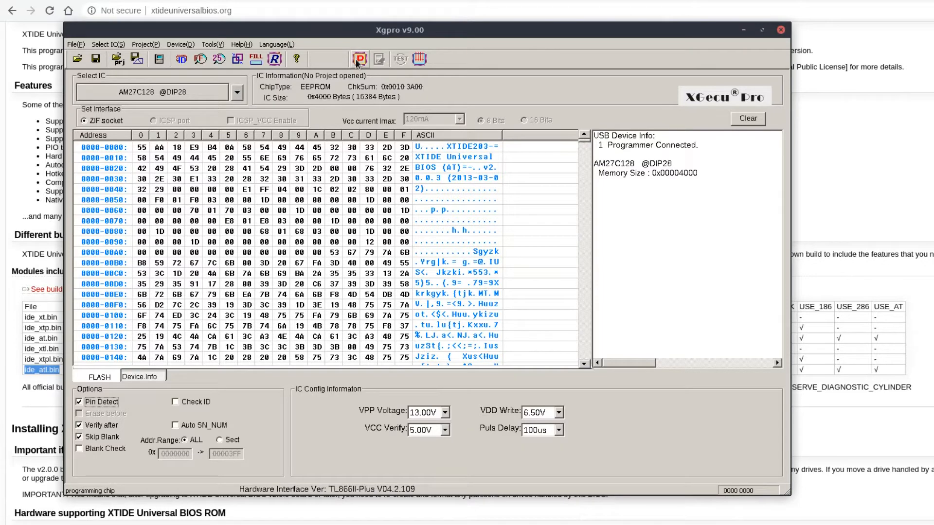
Program the AM27C128 with the loaded BIOS image and dismiss the successful result
left_click(359, 58)
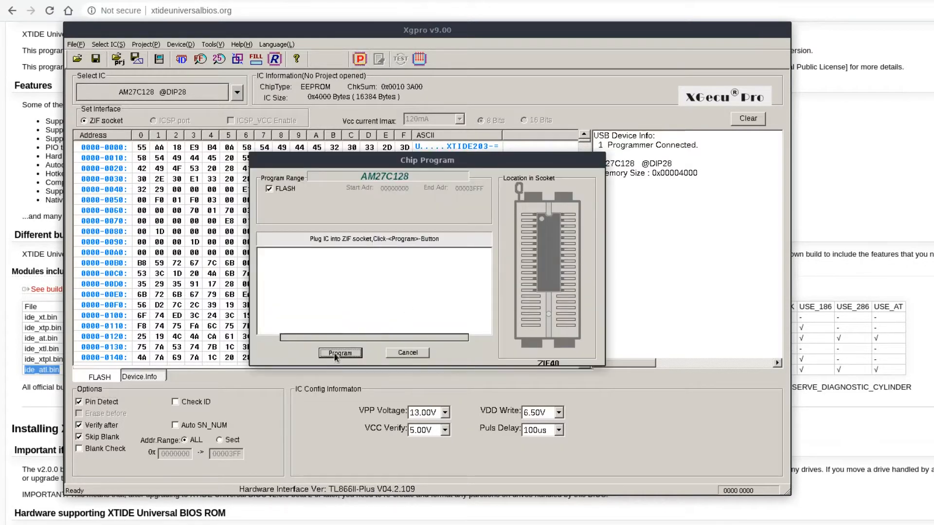
left_click(340, 353)
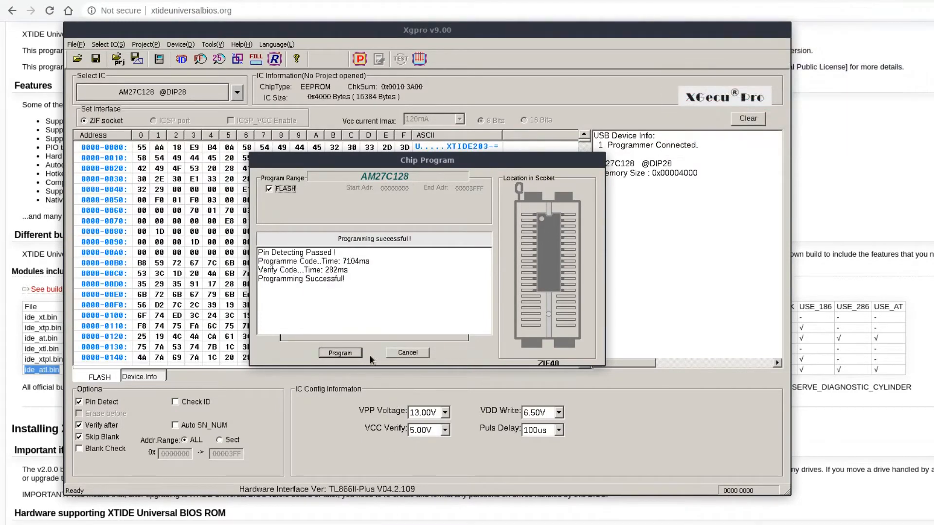
left_click(406, 352)
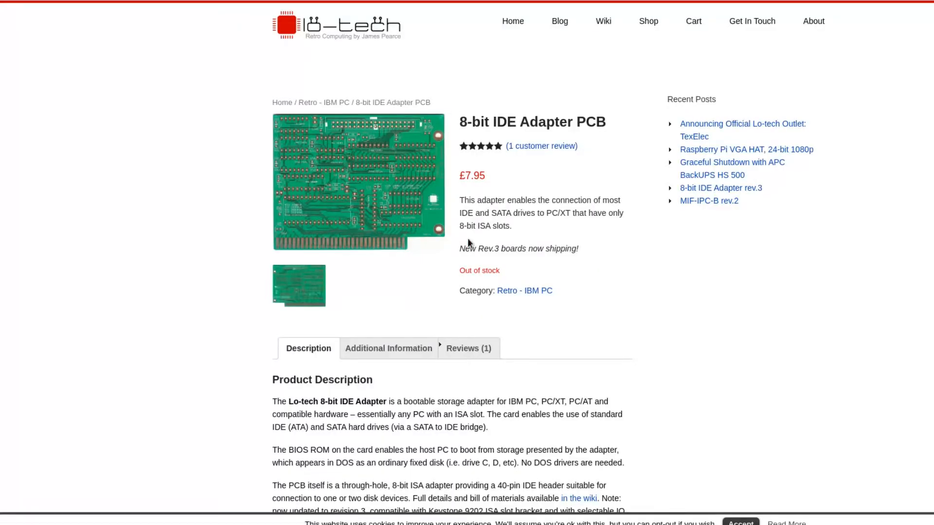
View the enlarged adapter board photos, close them, and select the 'Out of stock' notice
left_click(358, 181)
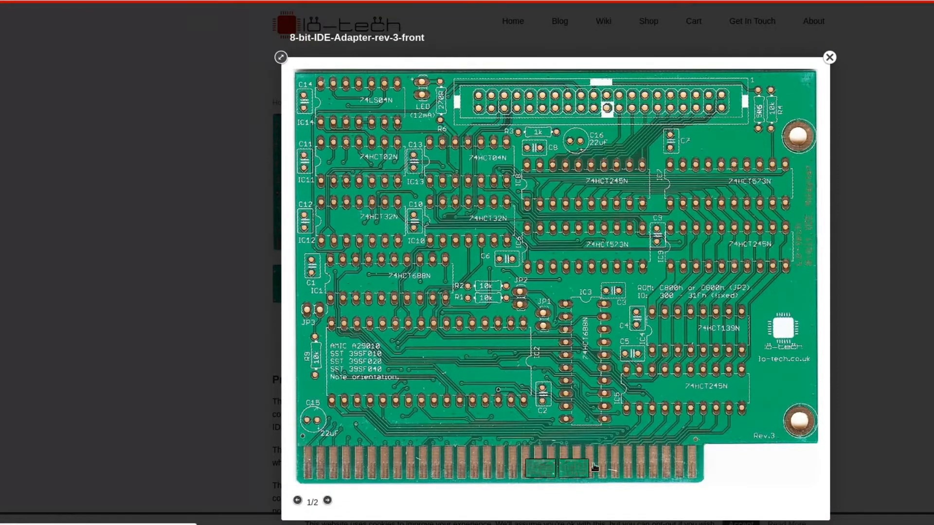
mouse_move(829, 57)
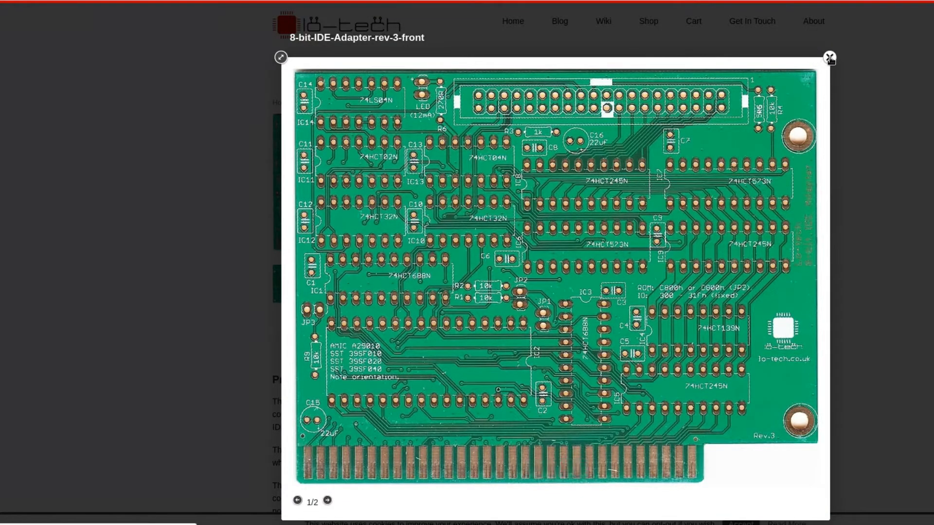
left_click(326, 503)
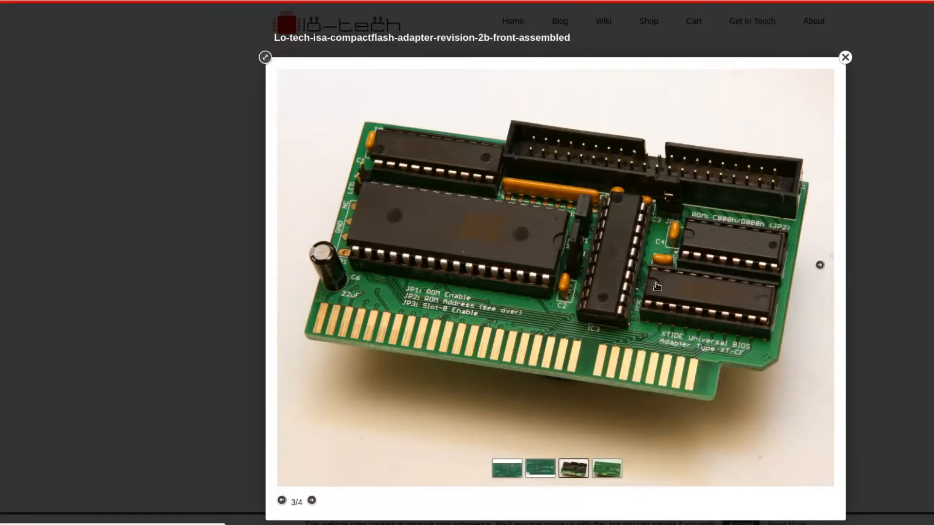
mouse_move(607, 381)
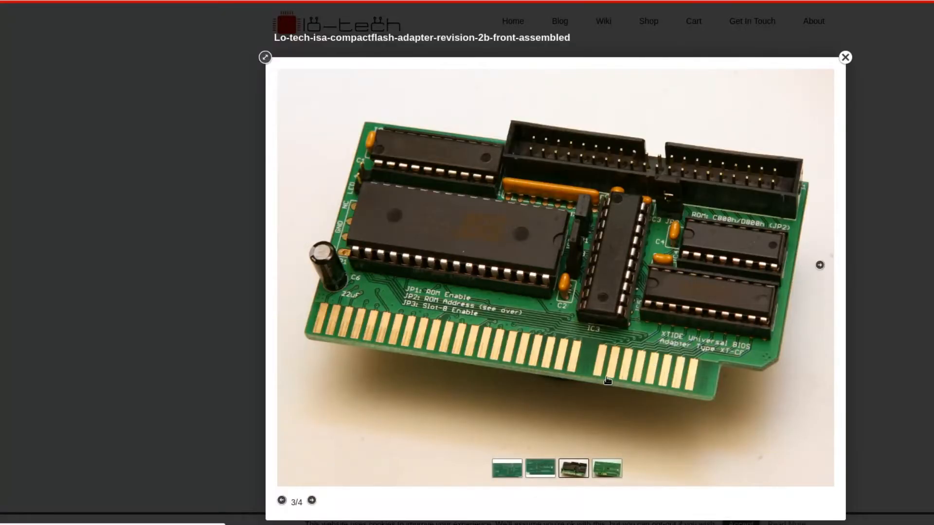
mouse_move(711, 148)
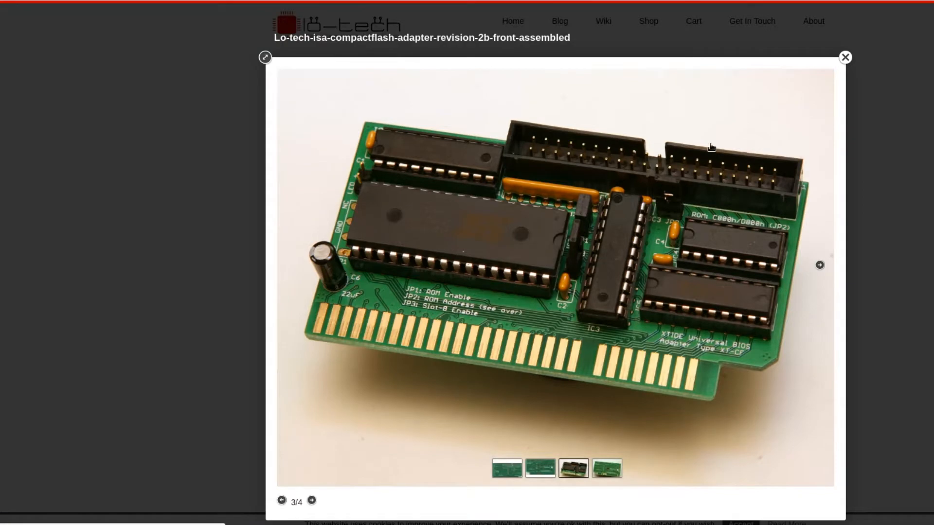
left_click(845, 58)
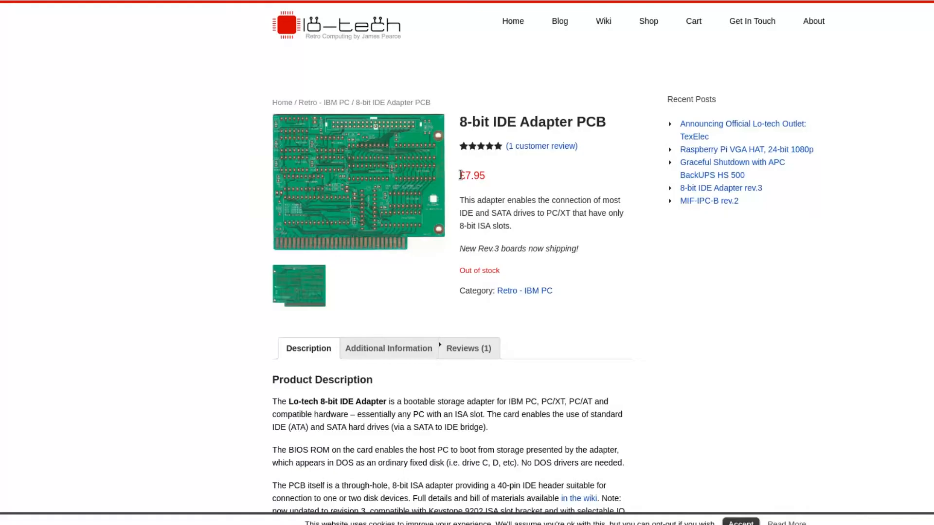
mouse_move(465, 271)
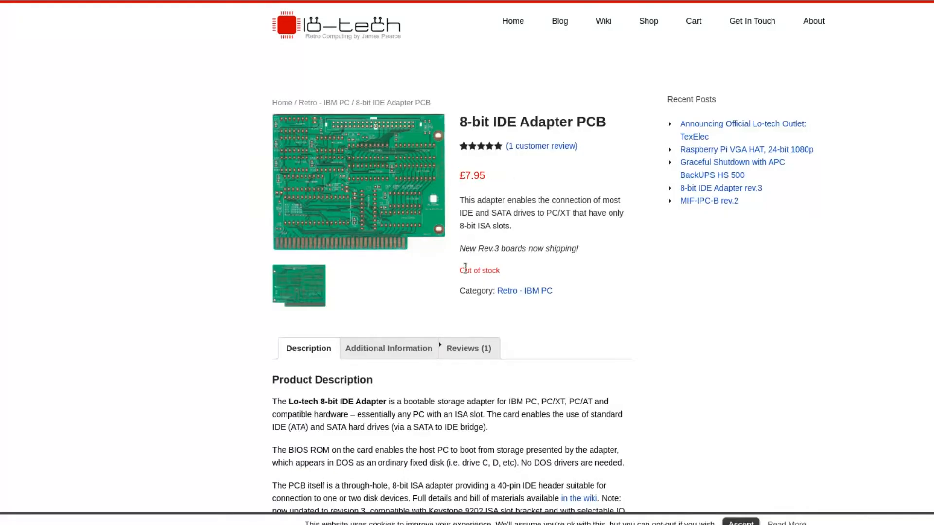
mouse_move(454, 277)
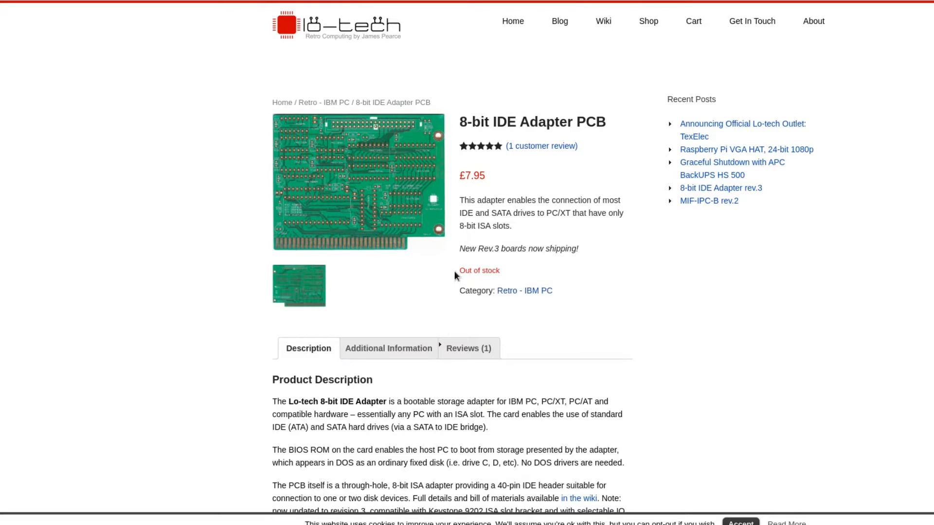
double_click(478, 276)
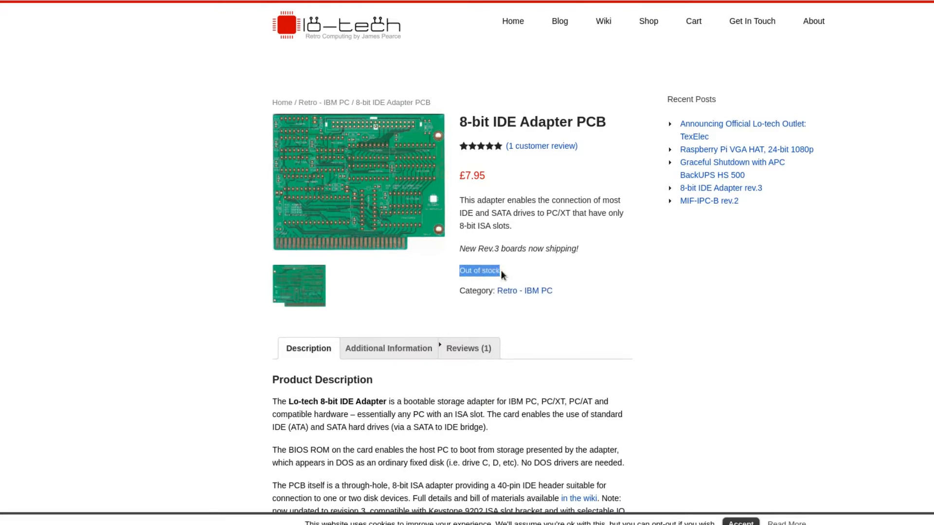
mouse_move(26, 58)
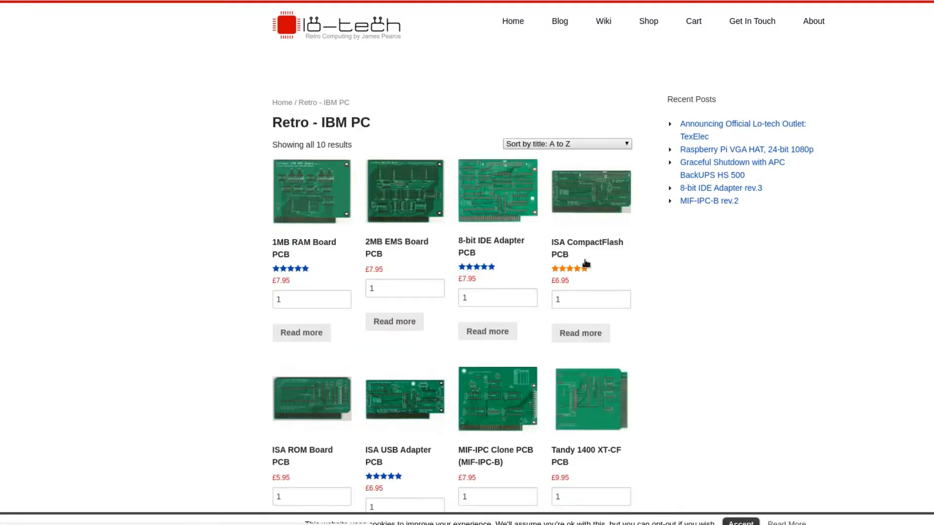
Open the ISA CompactFlash PCB page and view the bare PCB and assembled adapter photos
left_click(586, 247)
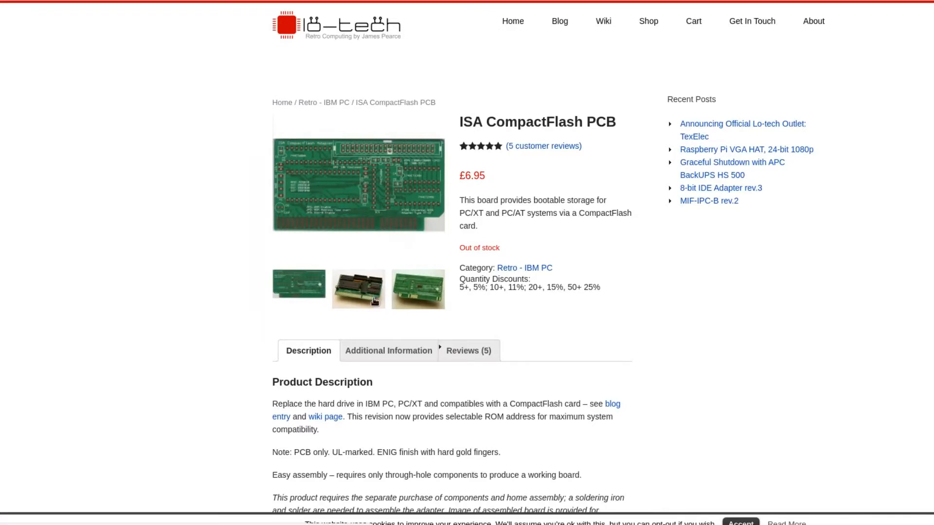
mouse_move(559, 148)
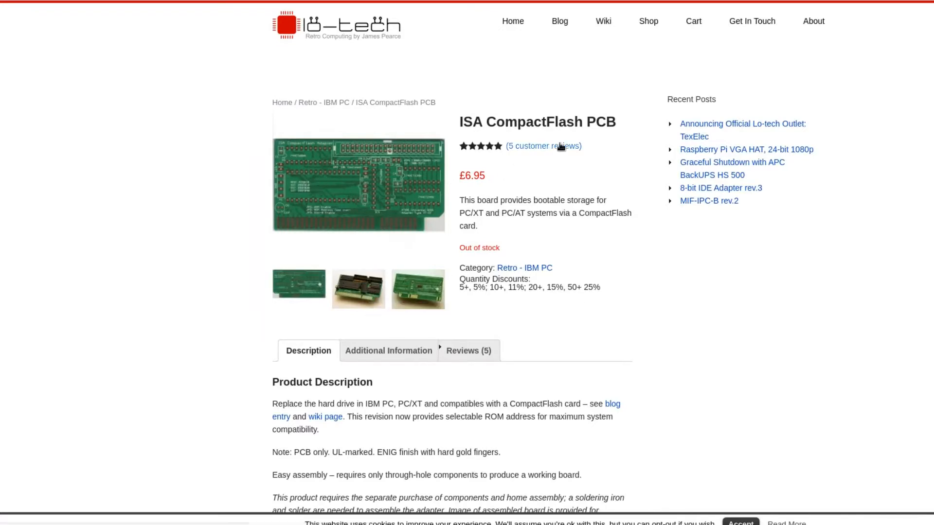
left_click(358, 185)
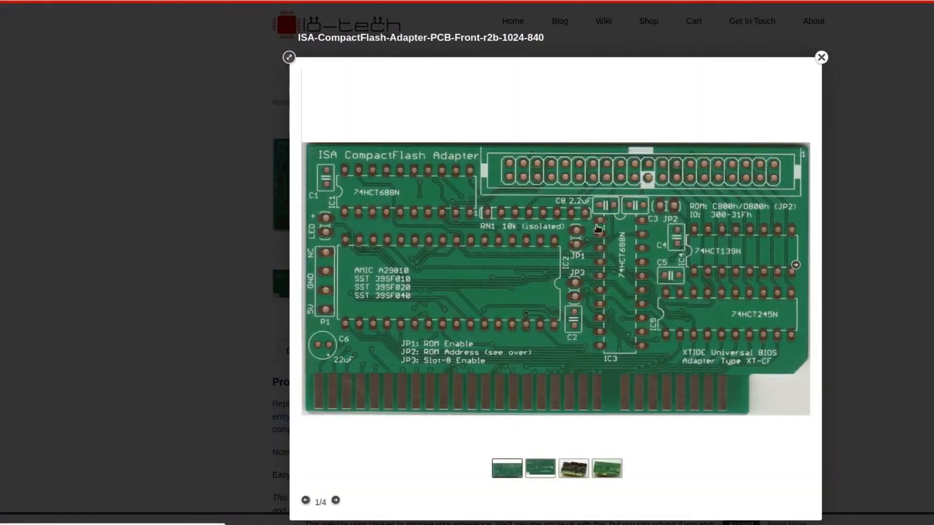
left_click(821, 56)
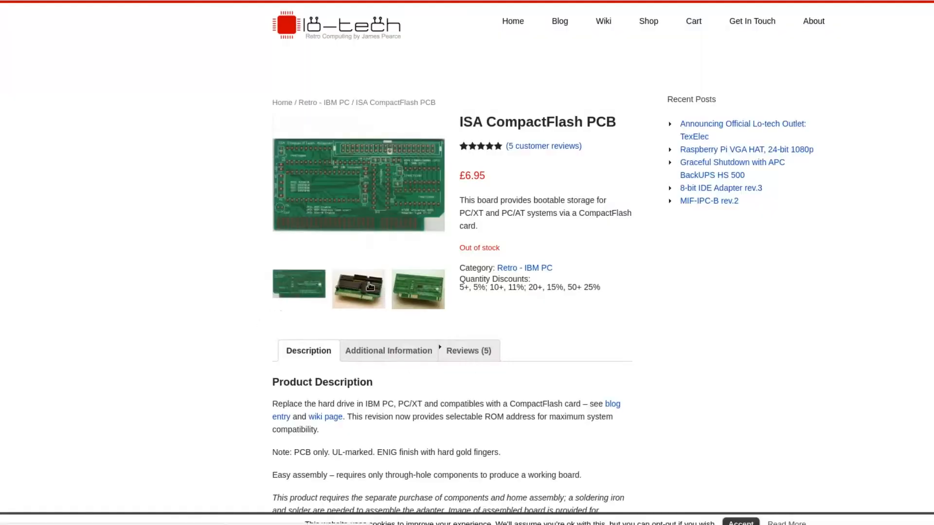
left_click(358, 289)
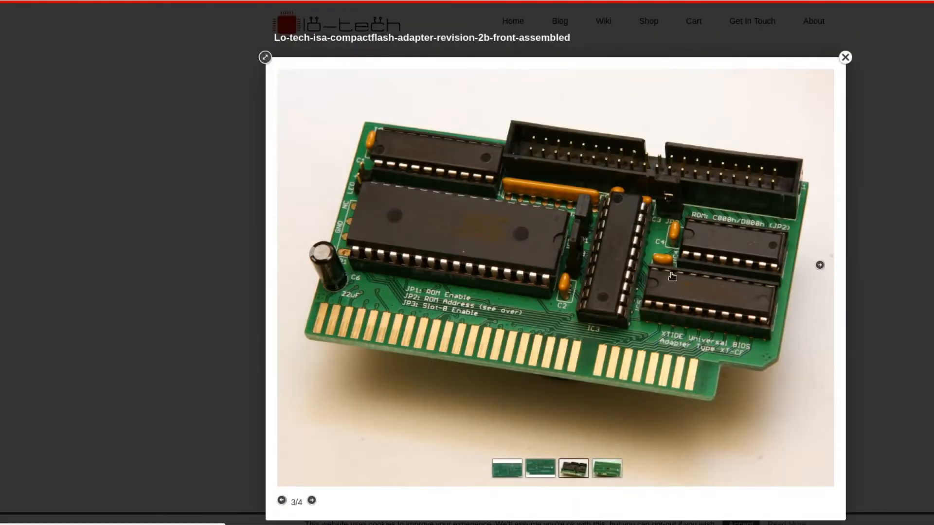
mouse_move(607, 382)
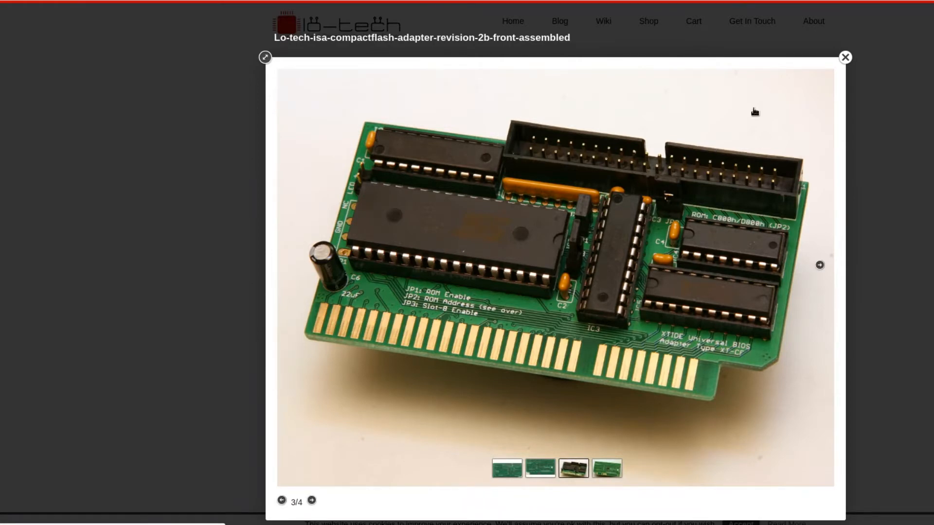
left_click(844, 58)
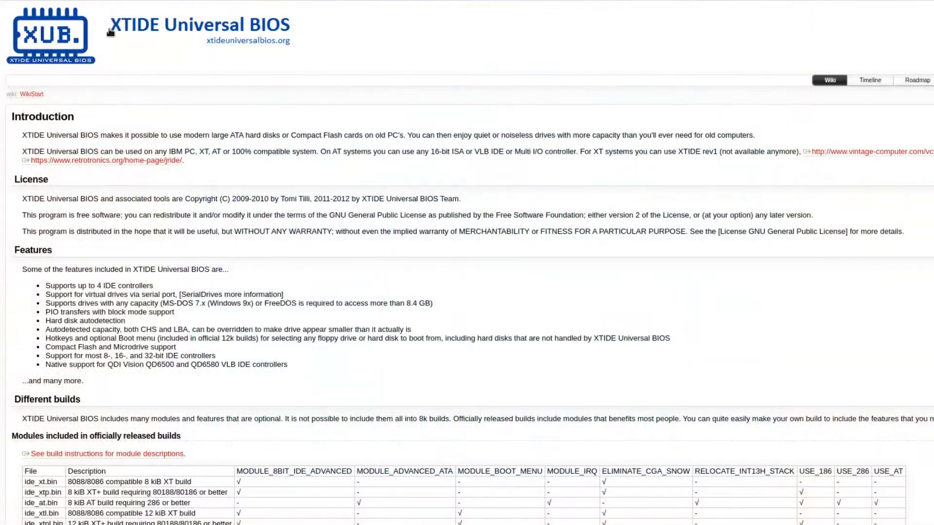
mouse_move(274, 37)
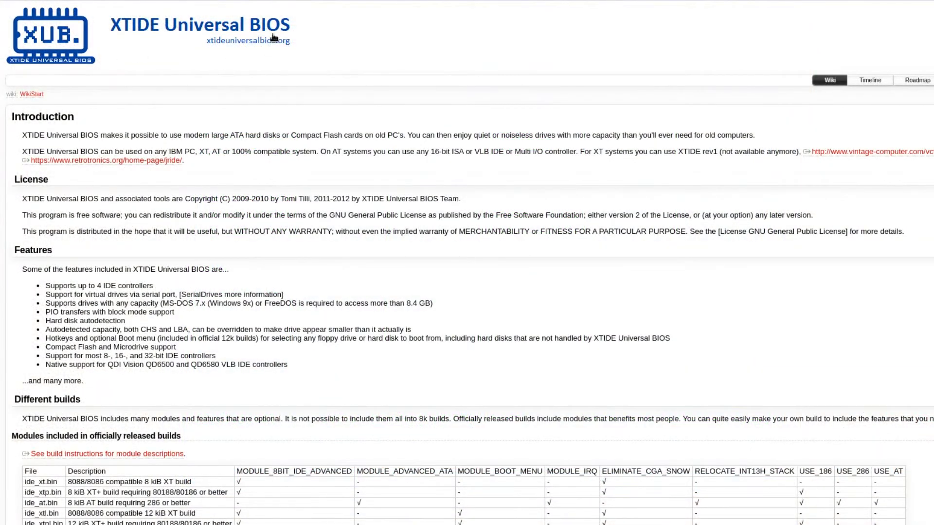
mouse_move(267, 41)
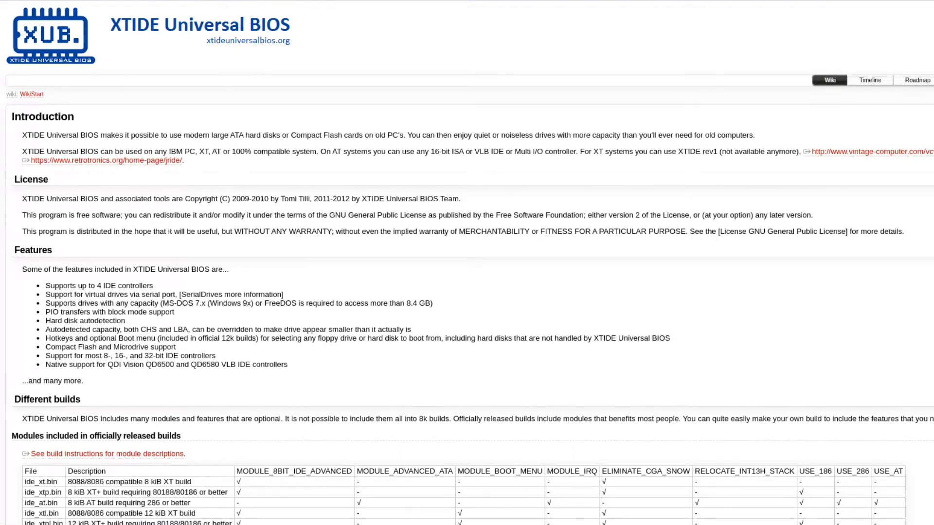
mouse_move(850, 183)
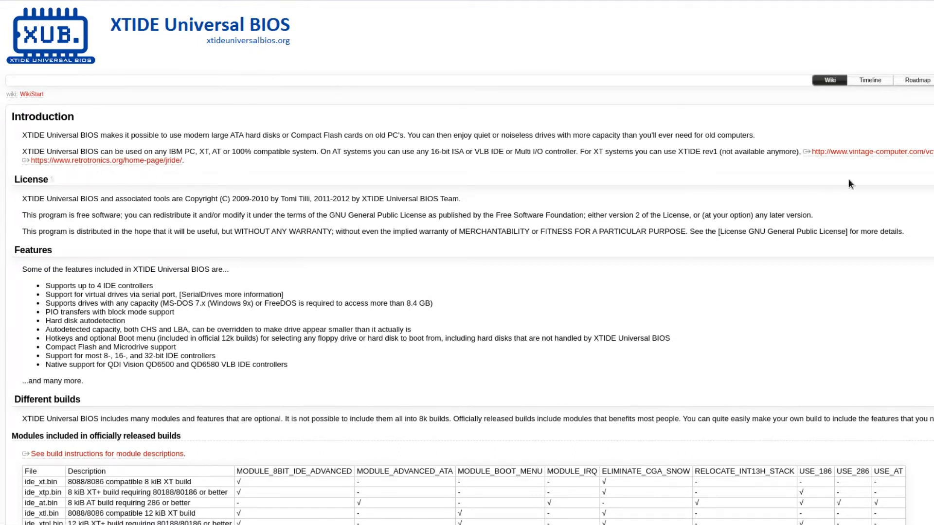
Scroll the wiki down to the 'Modules included in officially released builds' table
scroll("down", 3)
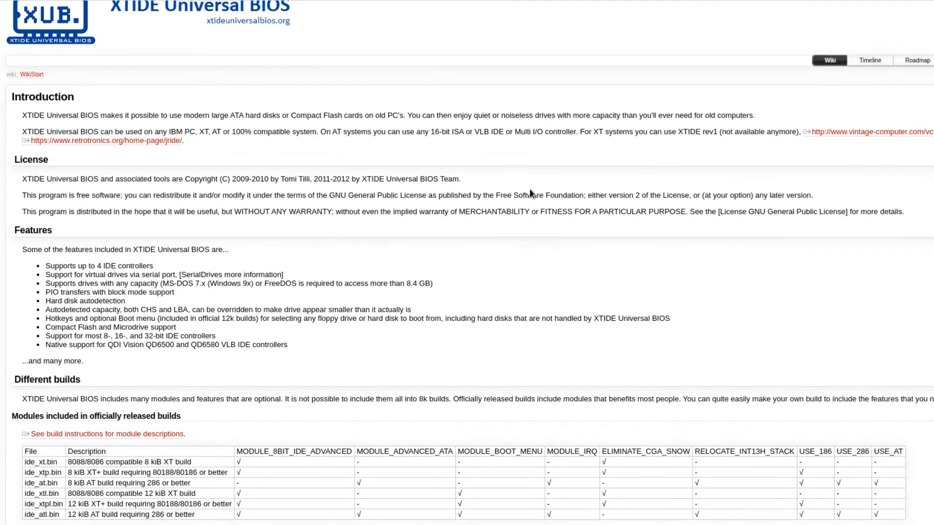
scroll("down", 3)
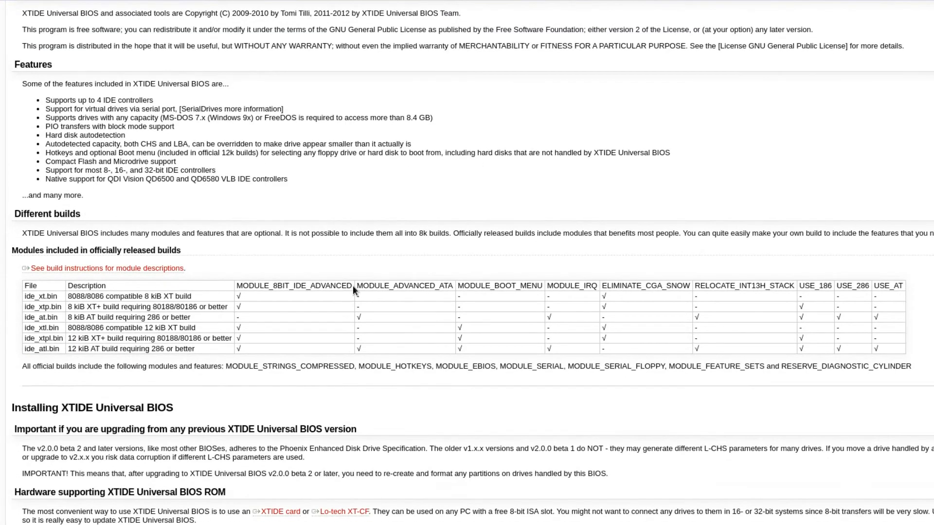
scroll("down", 3)
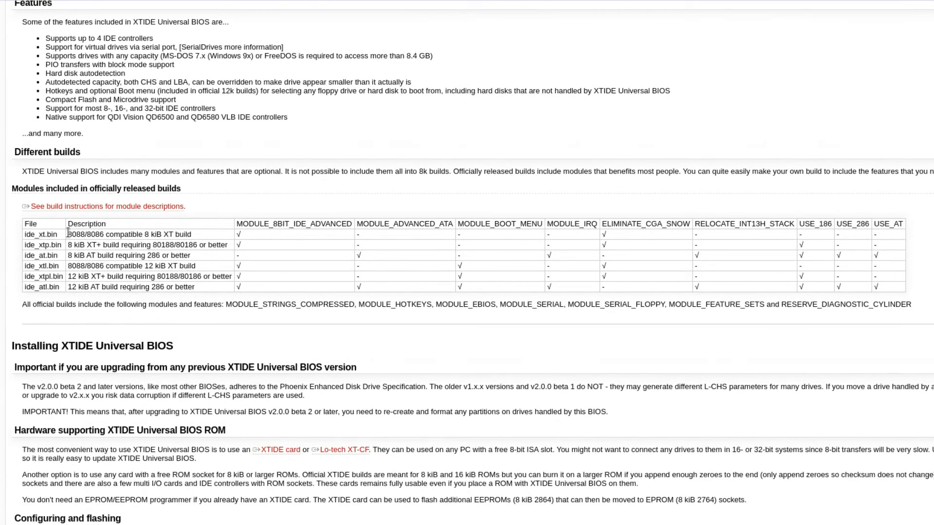